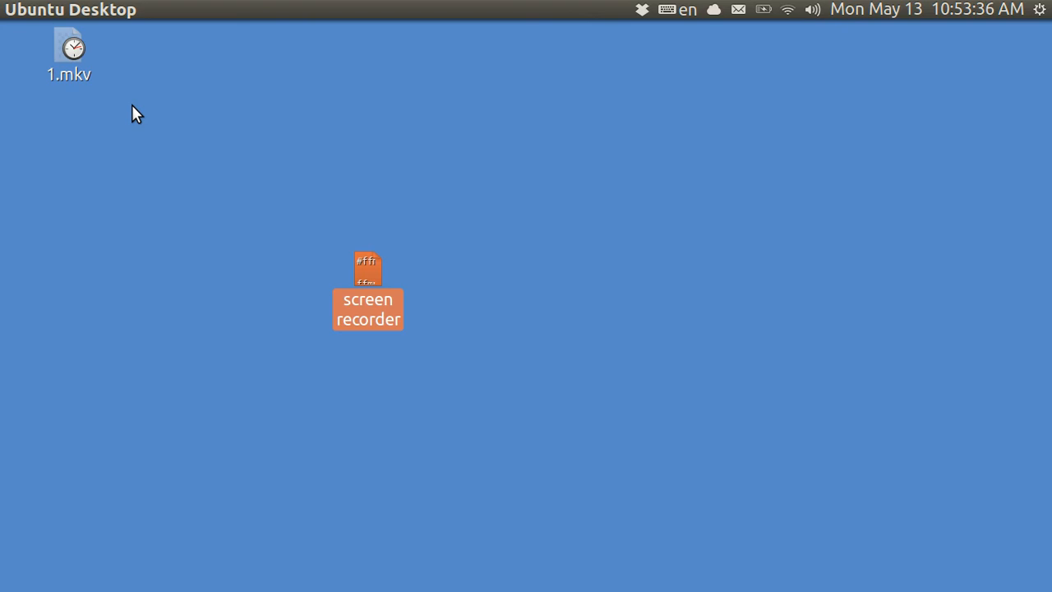
{"action": "mouse_move", "coordinate": [25, 107]}
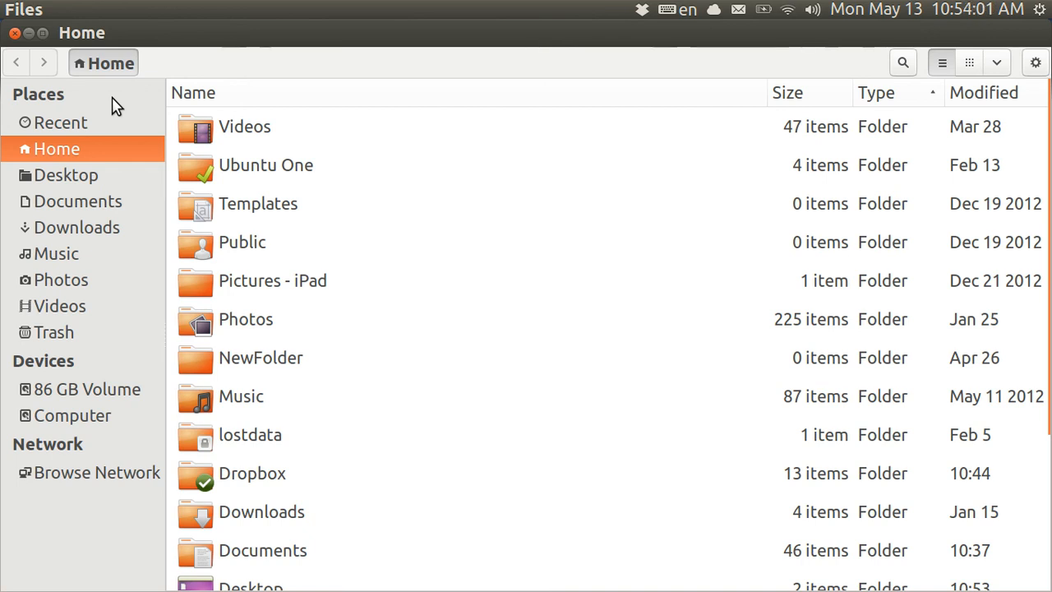
{"action": "mouse_move", "coordinate": [107, 86]}
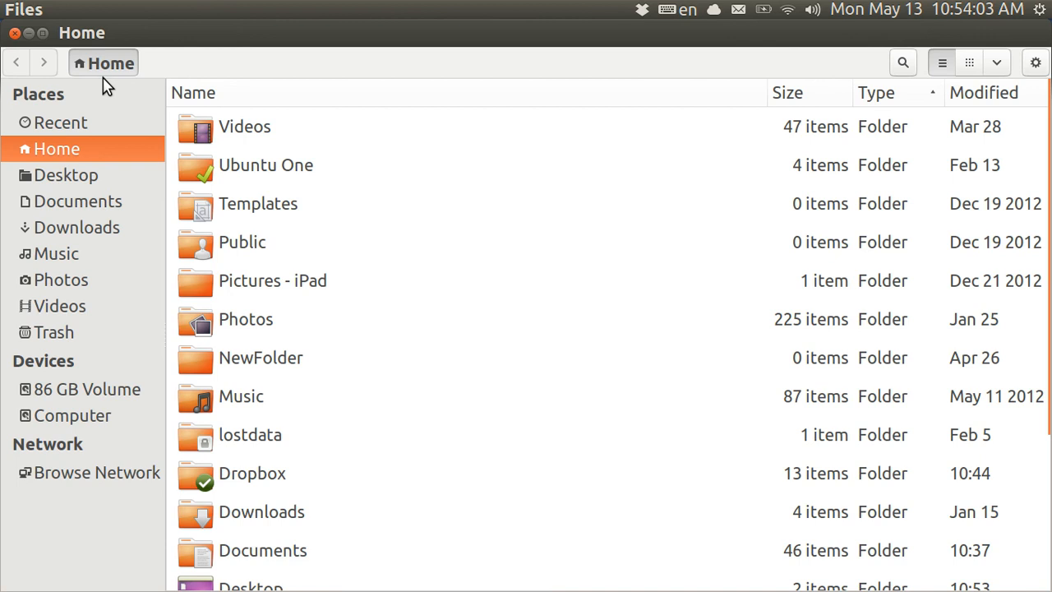
{"action": "left_click", "coordinate": [73, 10]}
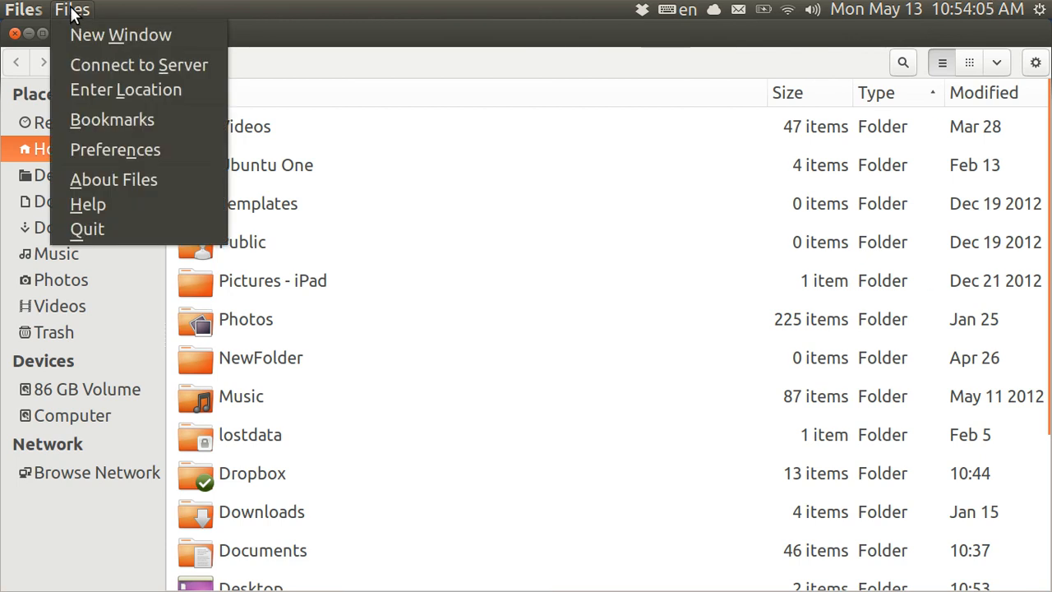
{"action": "mouse_move", "coordinate": [112, 119]}
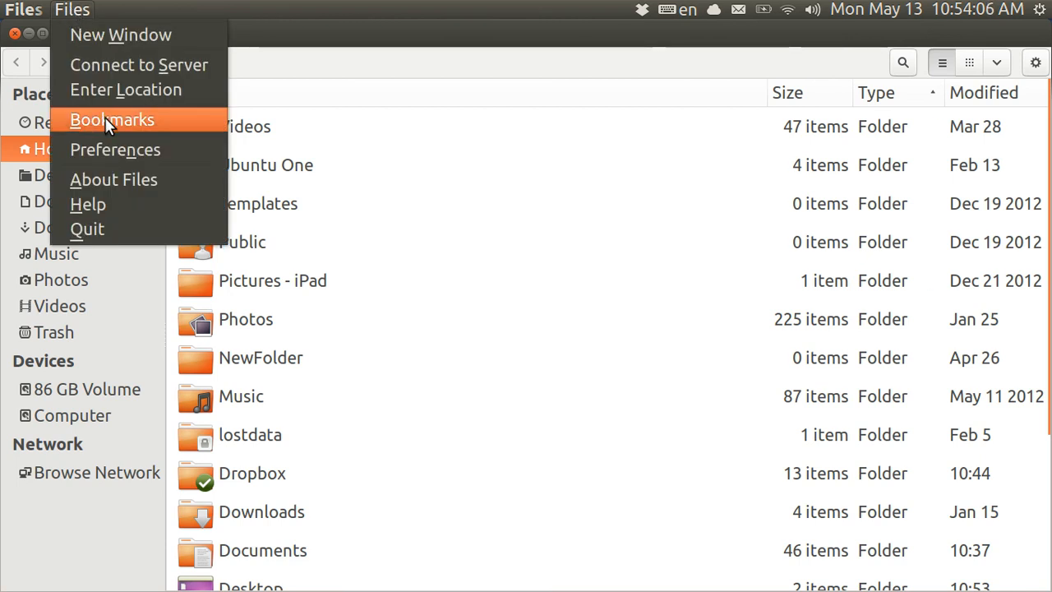
{"action": "mouse_move", "coordinate": [394, 71]}
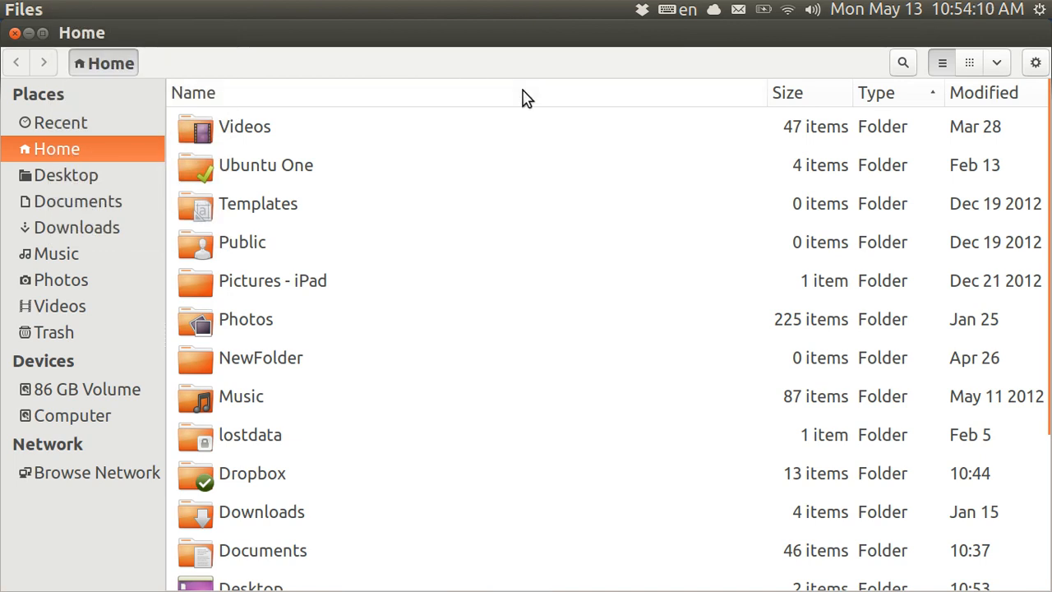
{"action": "mouse_move", "coordinate": [344, 441]}
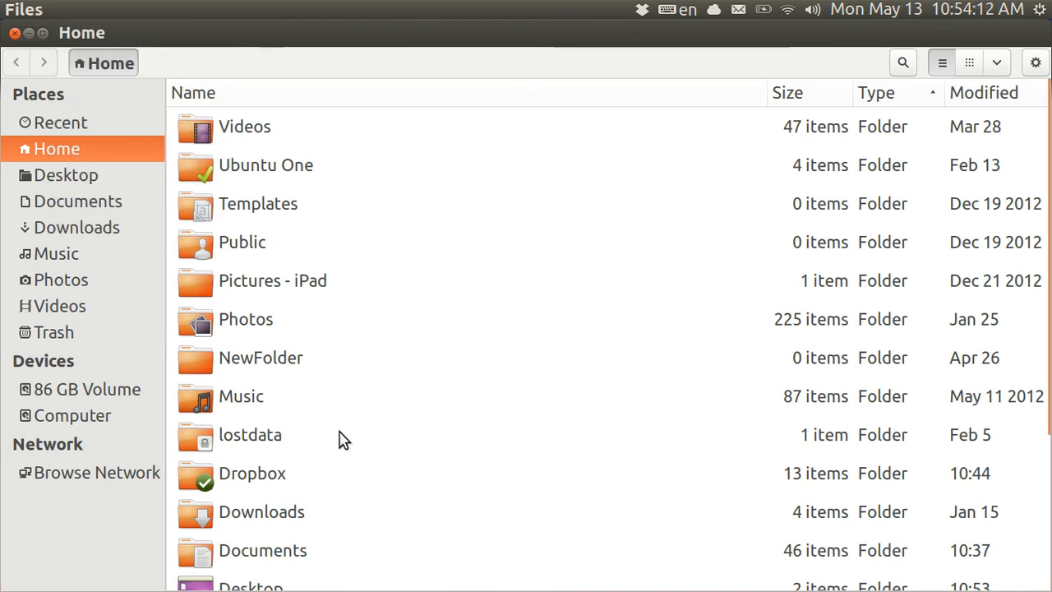
{"action": "mouse_move", "coordinate": [266, 519]}
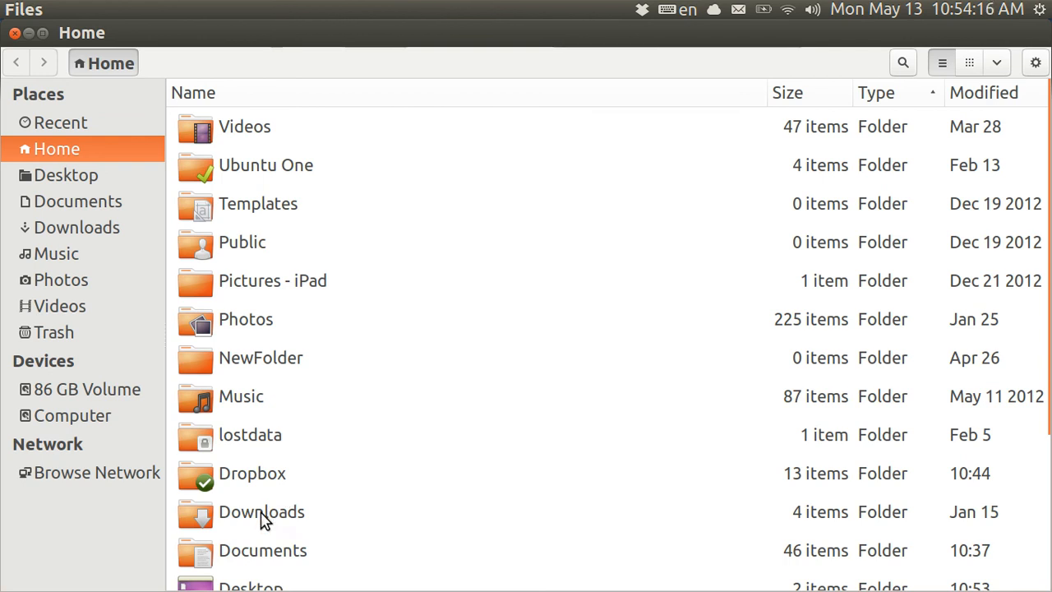
Step: Navigate from Home into Documents and then into its stories subfolder
{"action": "left_click", "coordinate": [263, 549]}
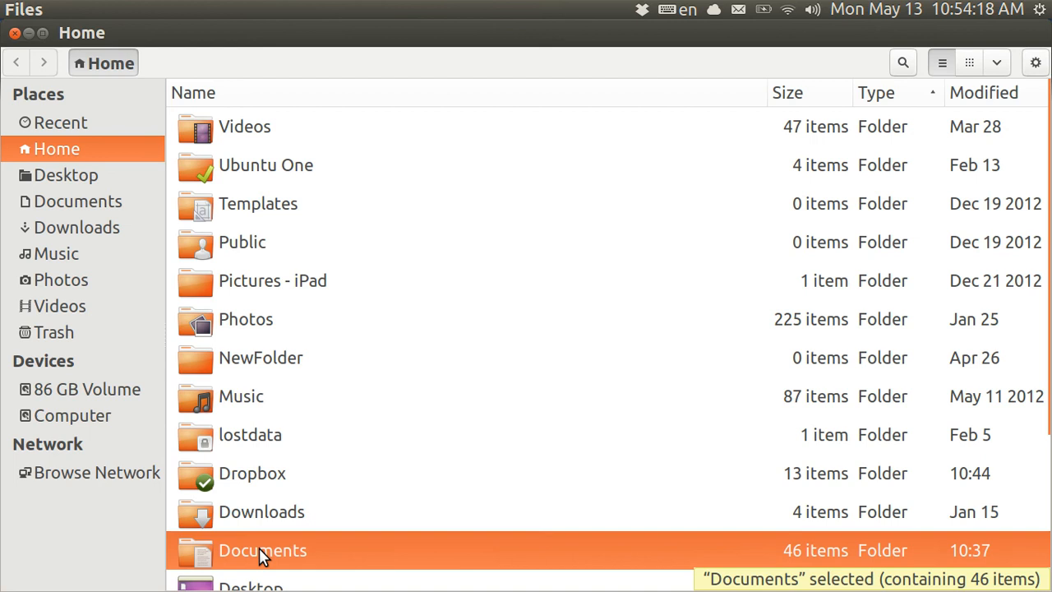
{"action": "double_click", "coordinate": [263, 549]}
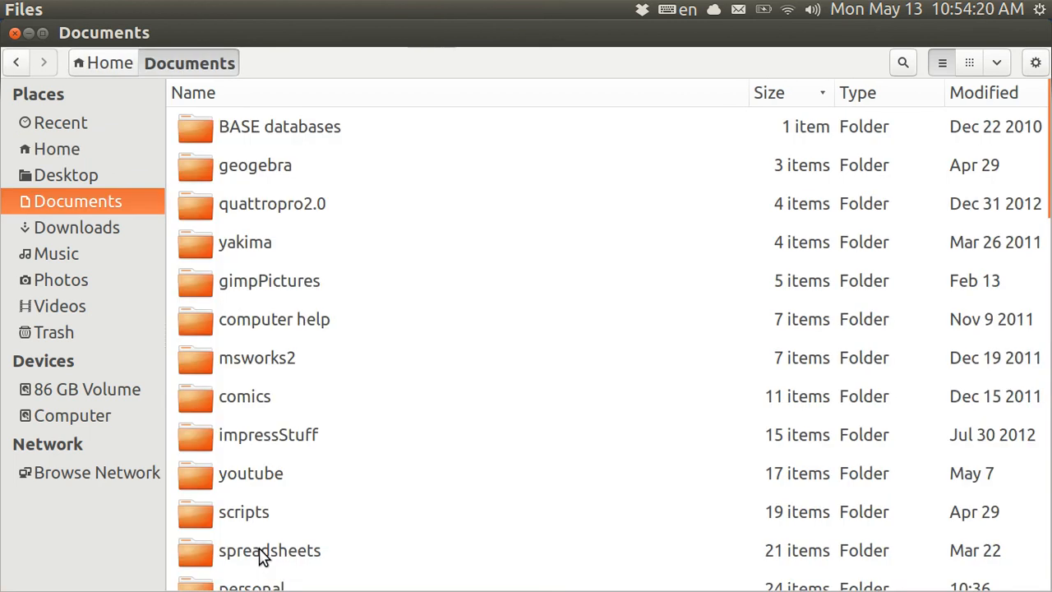
{"action": "mouse_move", "coordinate": [940, 241]}
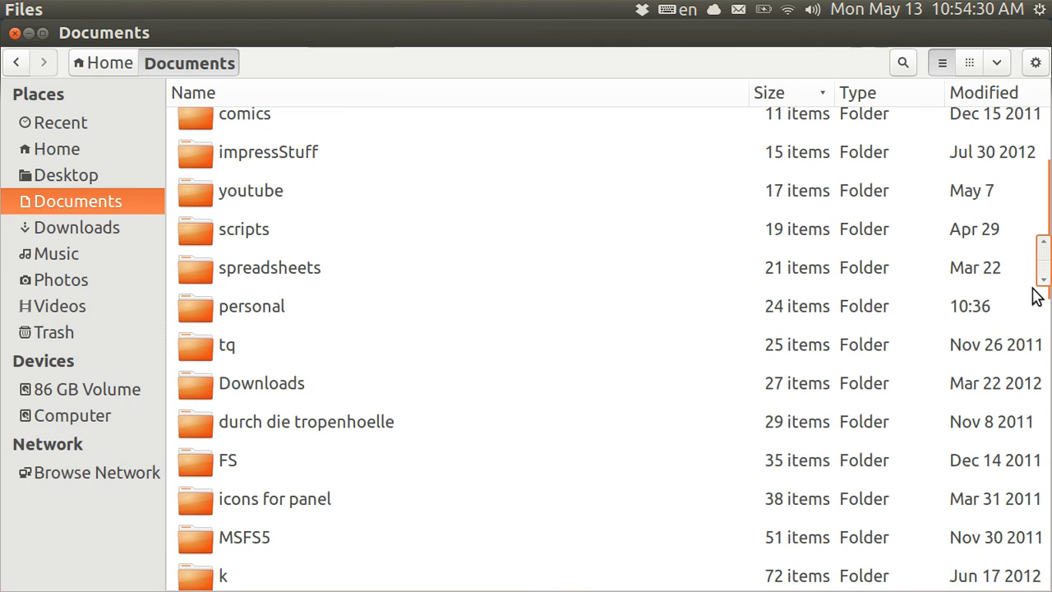
{"action": "scroll", "scroll_direction": "down", "scroll_amount": 3}
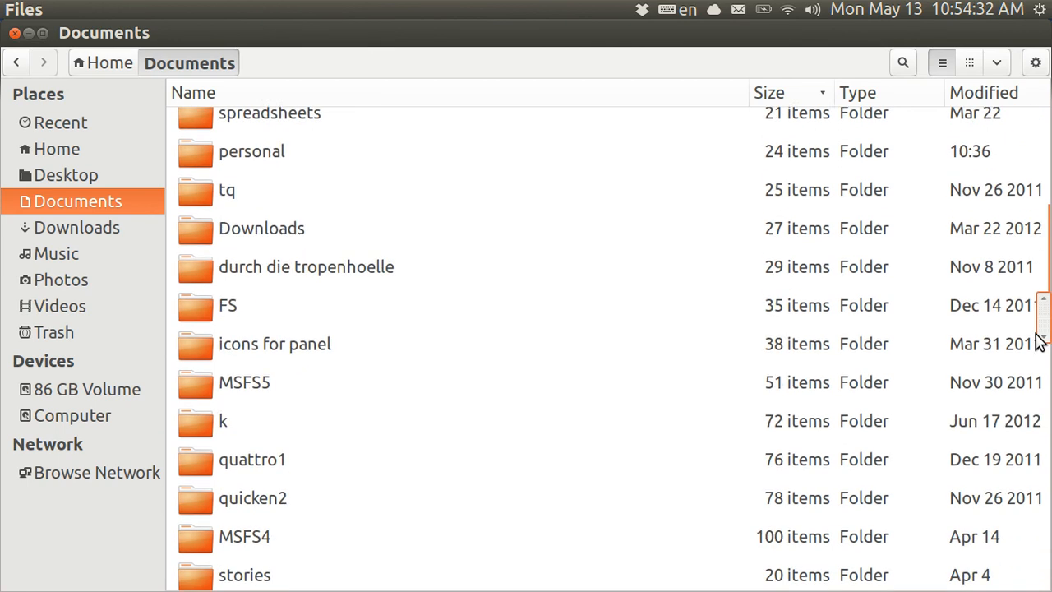
{"action": "scroll", "scroll_direction": "down", "scroll_amount": 3}
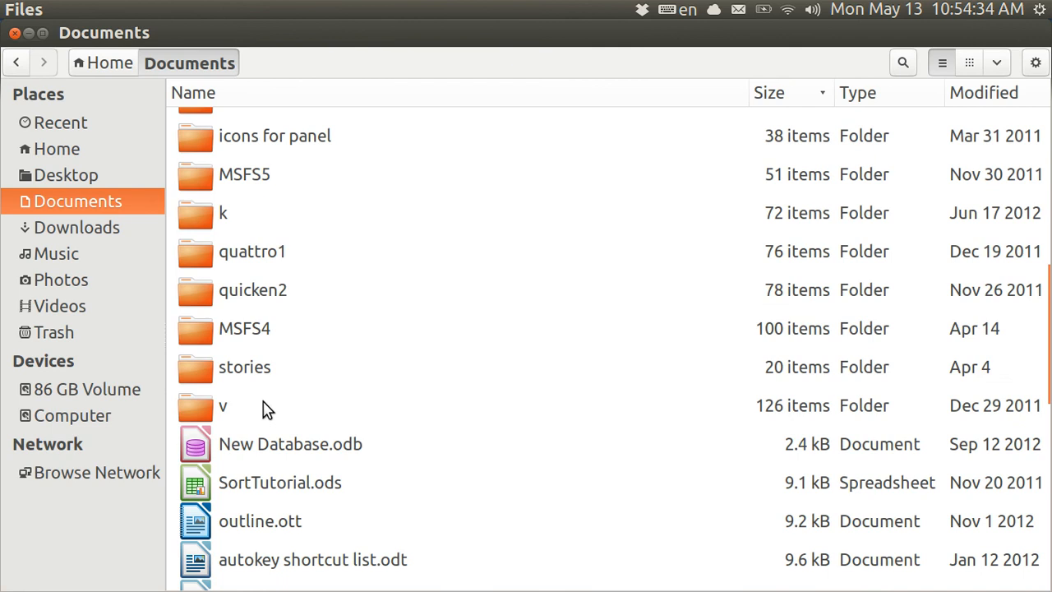
{"action": "double_click", "coordinate": [244, 366]}
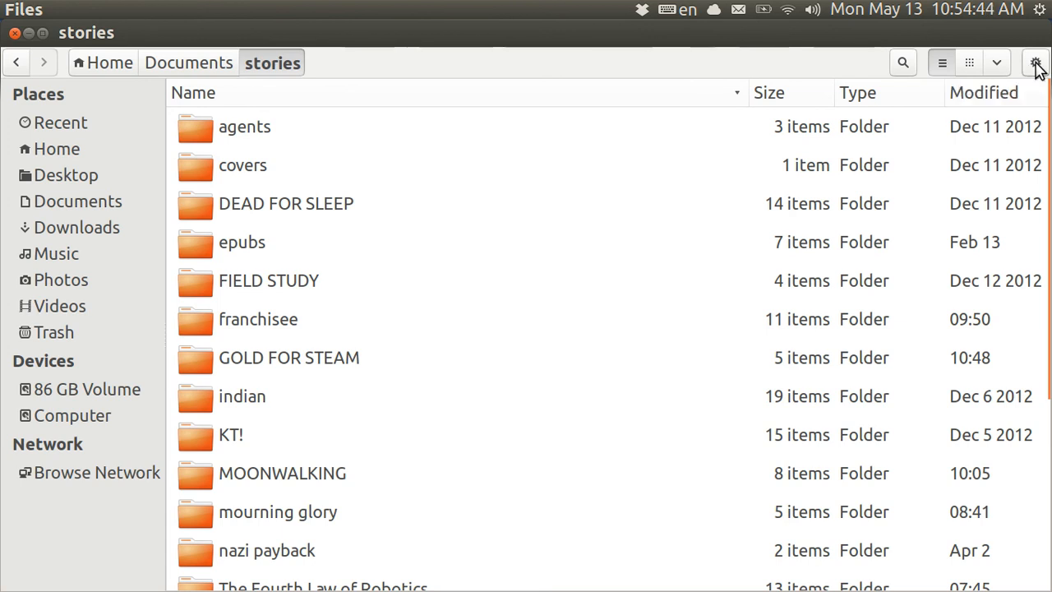
Step: Bookmark the stories folder via the gear menu's Bookmark this Location
{"action": "left_click", "coordinate": [1036, 62]}
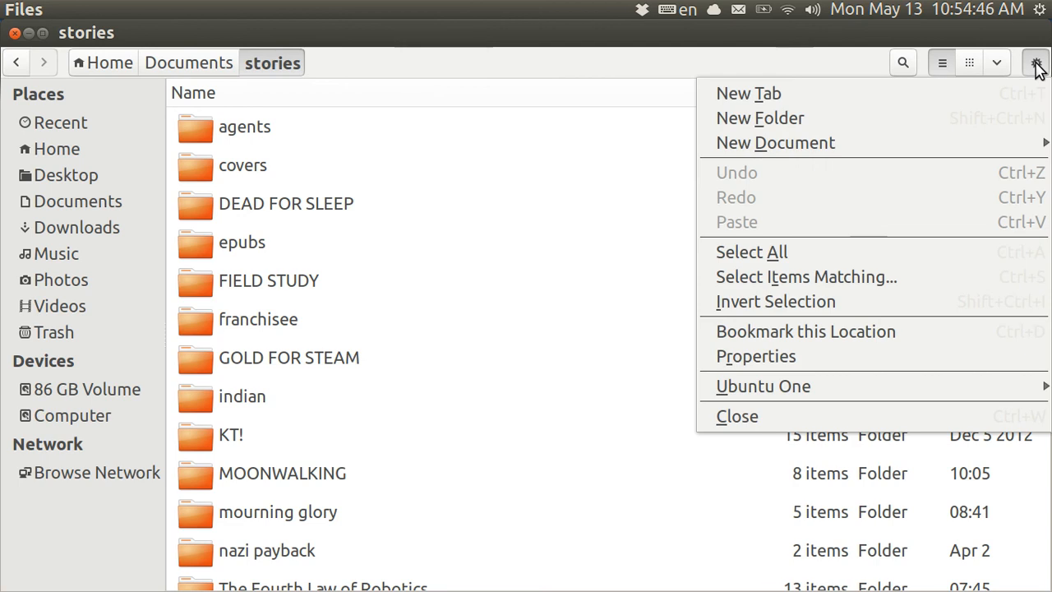
{"action": "mouse_move", "coordinate": [962, 332]}
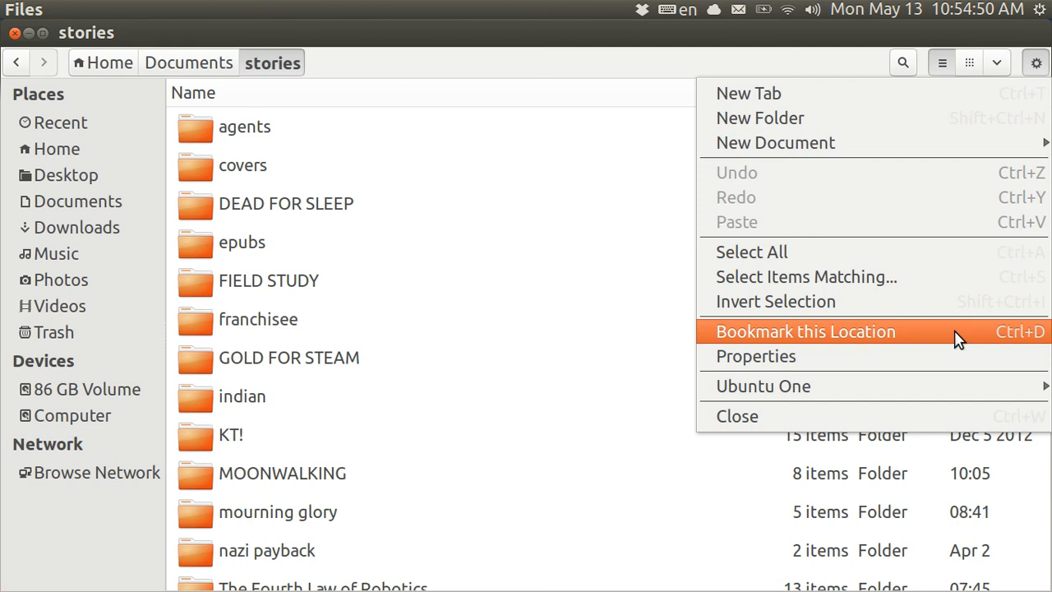
{"action": "mouse_move", "coordinate": [995, 342]}
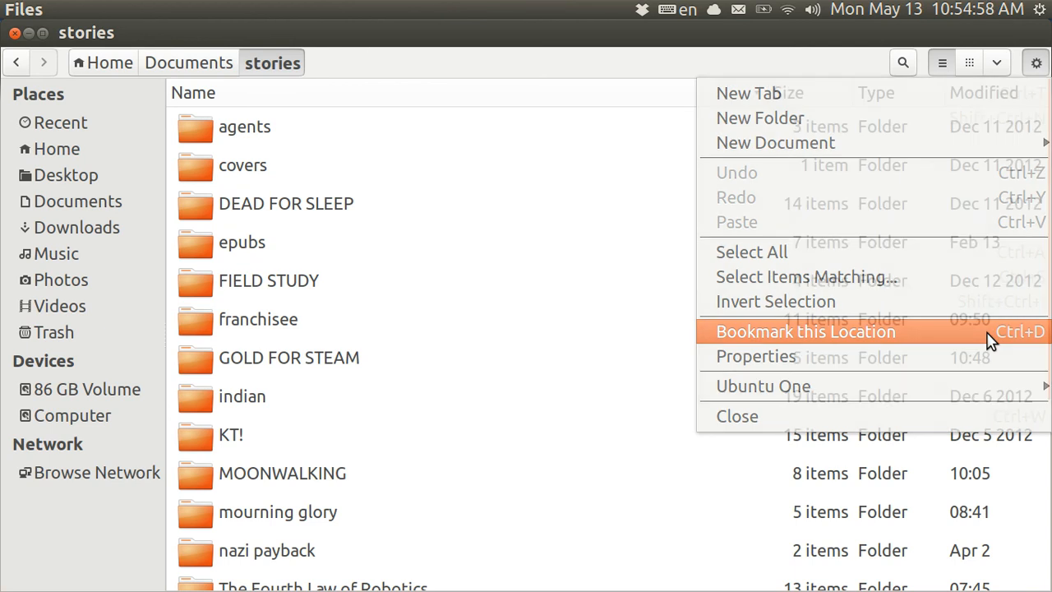
{"action": "left_click", "coordinate": [805, 332]}
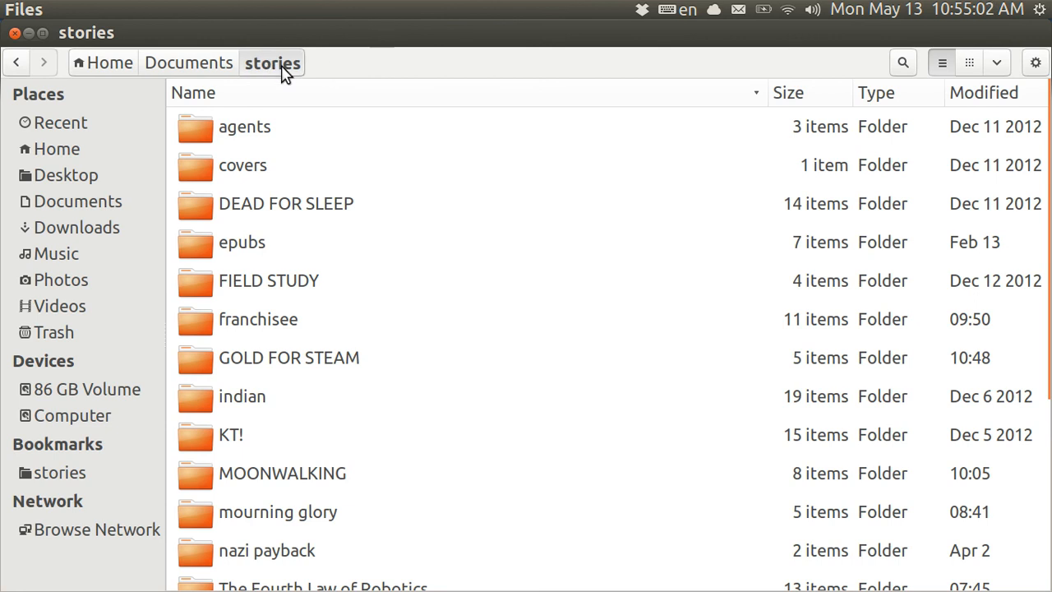
{"action": "mouse_move", "coordinate": [74, 472]}
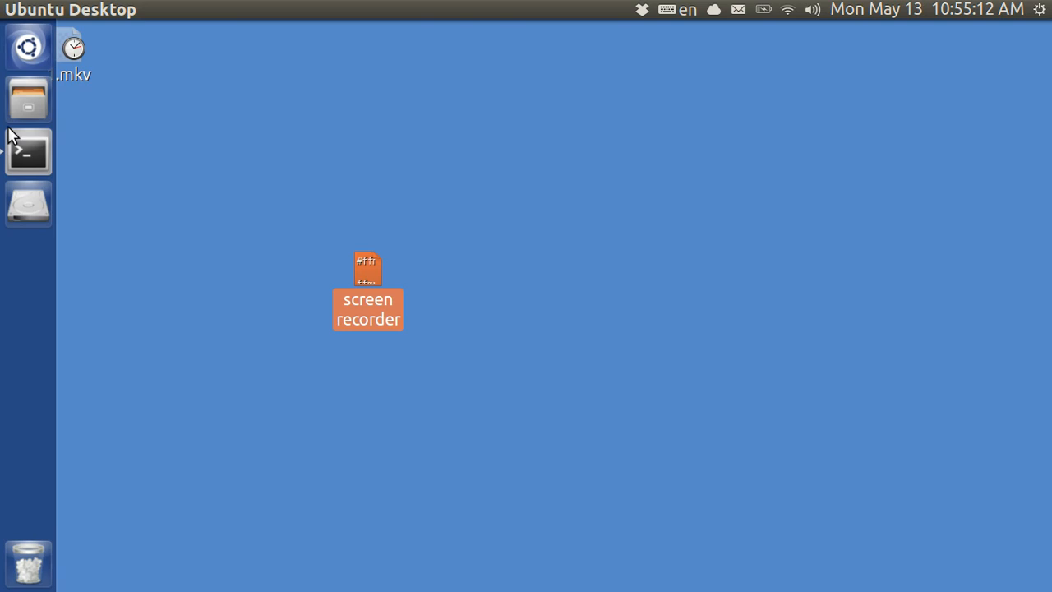
{"action": "mouse_move", "coordinate": [27, 99]}
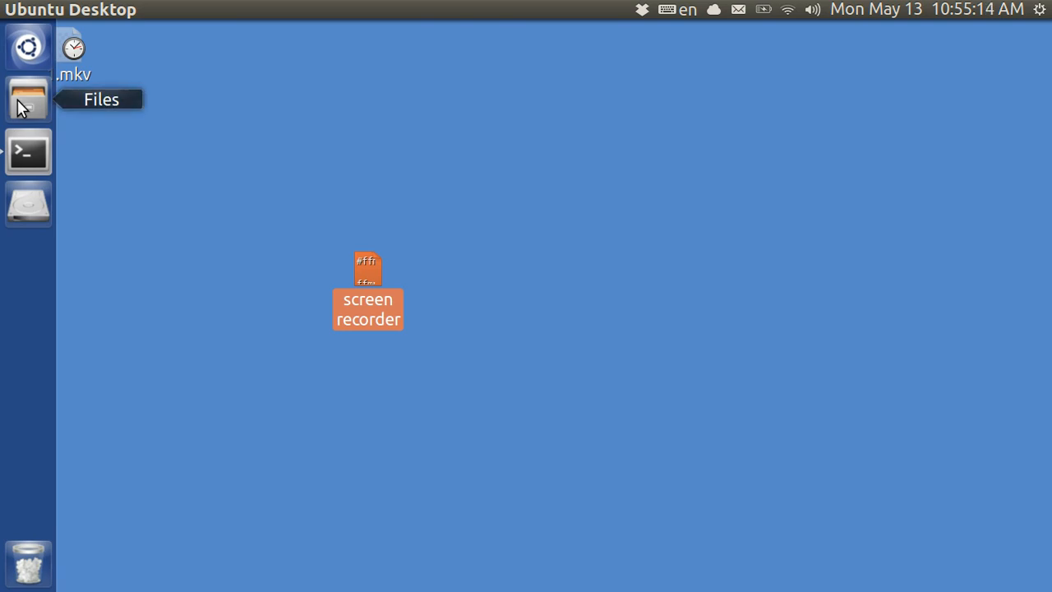
Step: Reopen the stories bookmark from the Files launcher icon's quicklist
{"action": "right_click", "coordinate": [28, 99]}
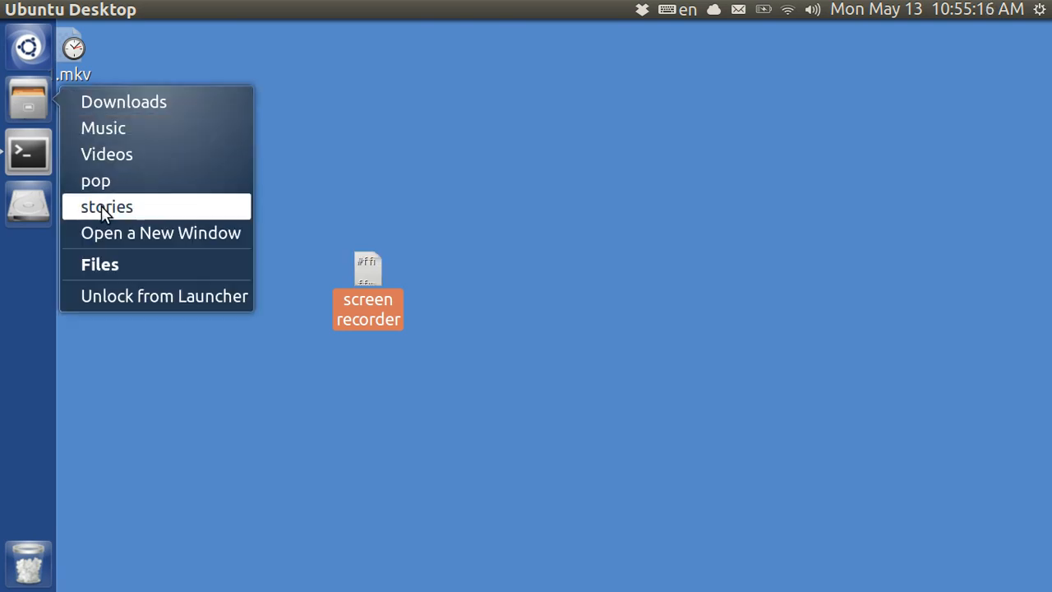
{"action": "left_click", "coordinate": [105, 207]}
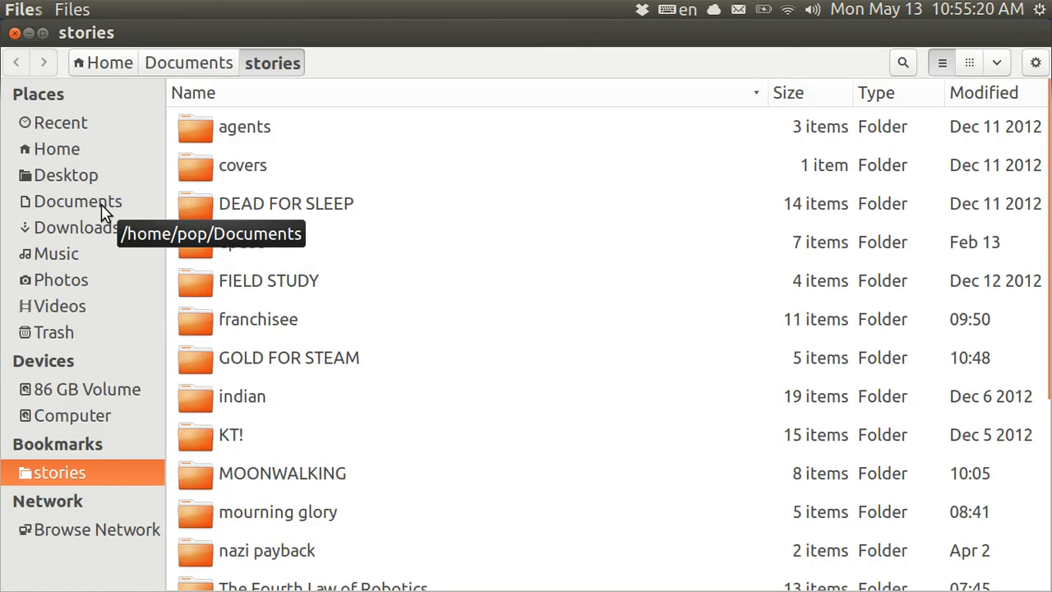
{"action": "mouse_move", "coordinate": [123, 403]}
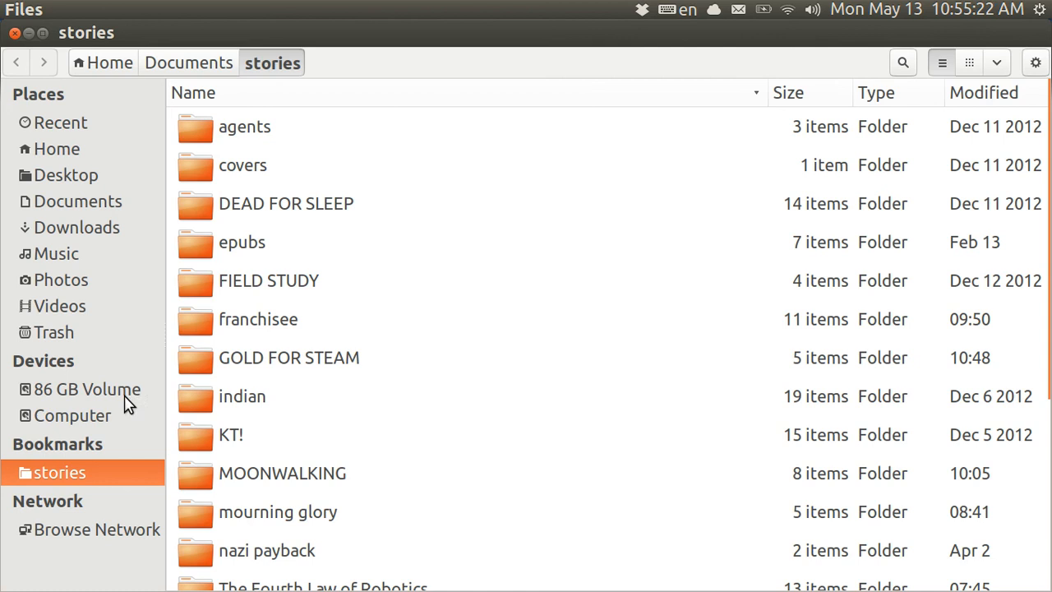
{"action": "mouse_move", "coordinate": [112, 473]}
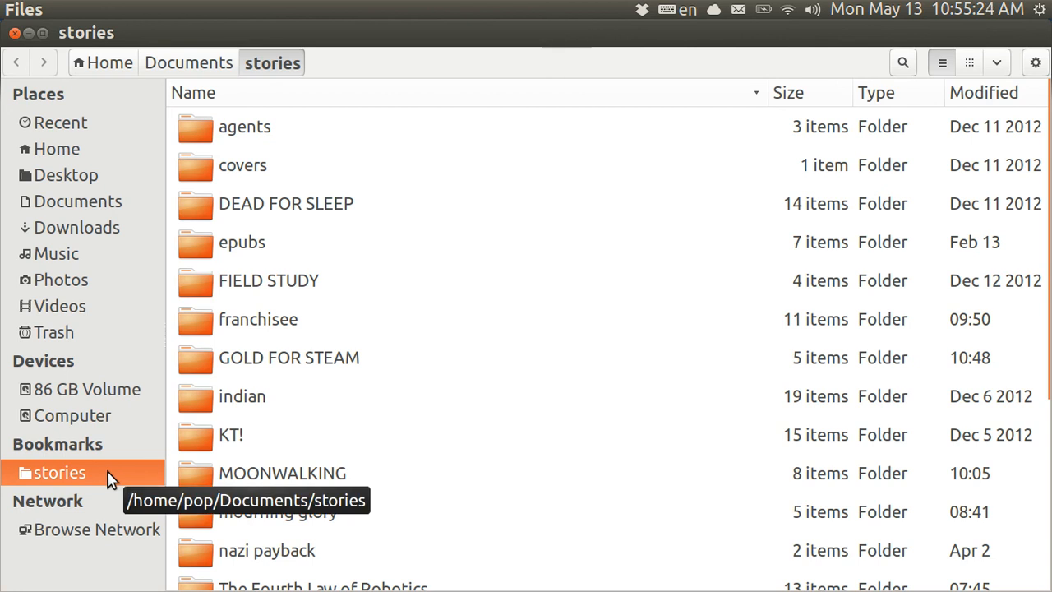
Step: Remove the stories bookmark from the sidebar's Bookmarks list
{"action": "right_click", "coordinate": [57, 474]}
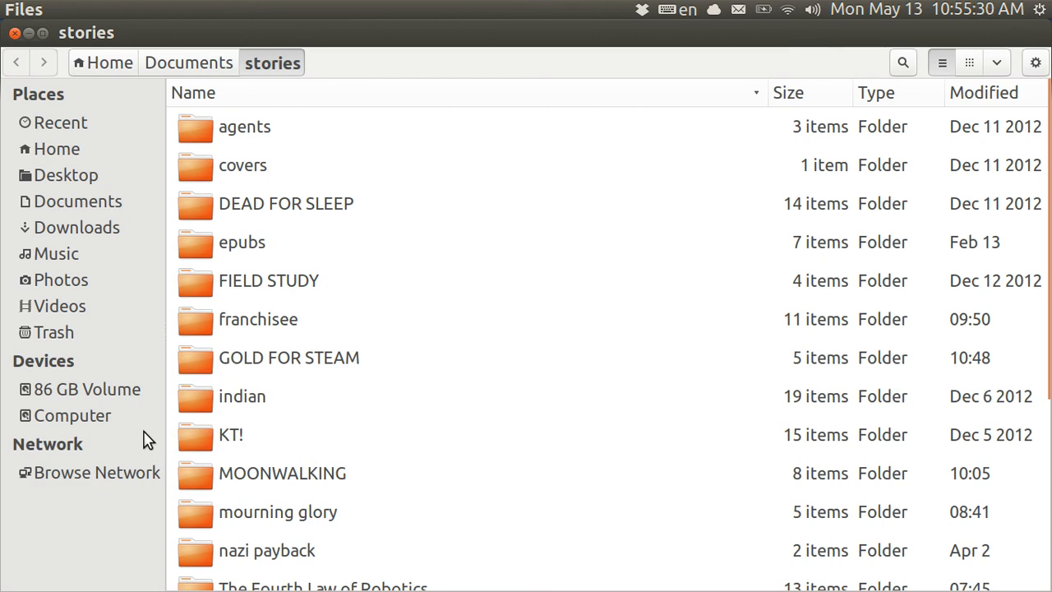
{"action": "mouse_move", "coordinate": [234, 250]}
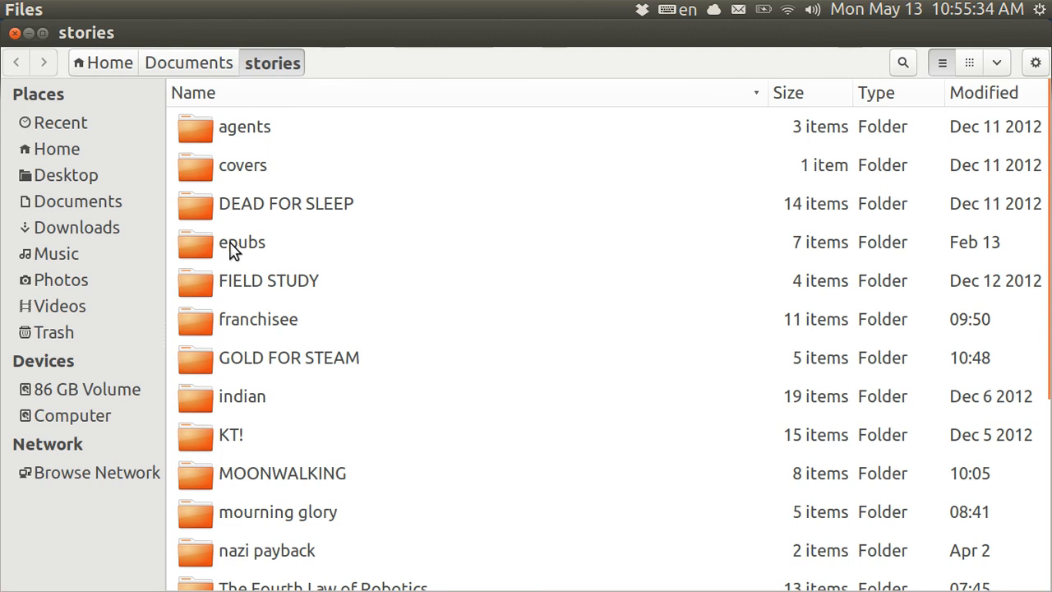
Step: Enter the epubs folder, bookmark it, and close the Files window
{"action": "double_click", "coordinate": [241, 242]}
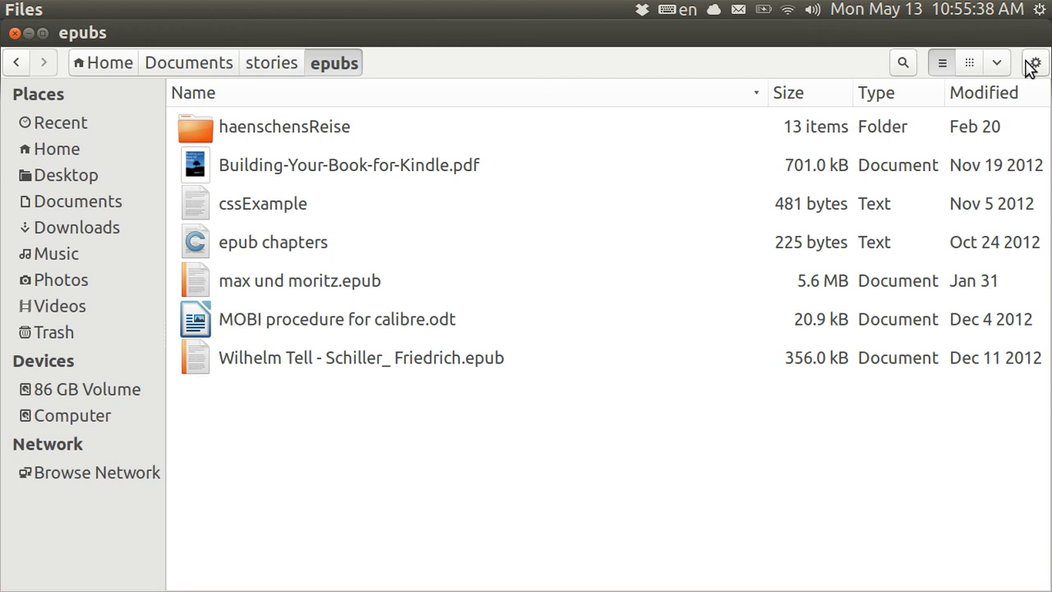
{"action": "left_click", "coordinate": [1035, 63]}
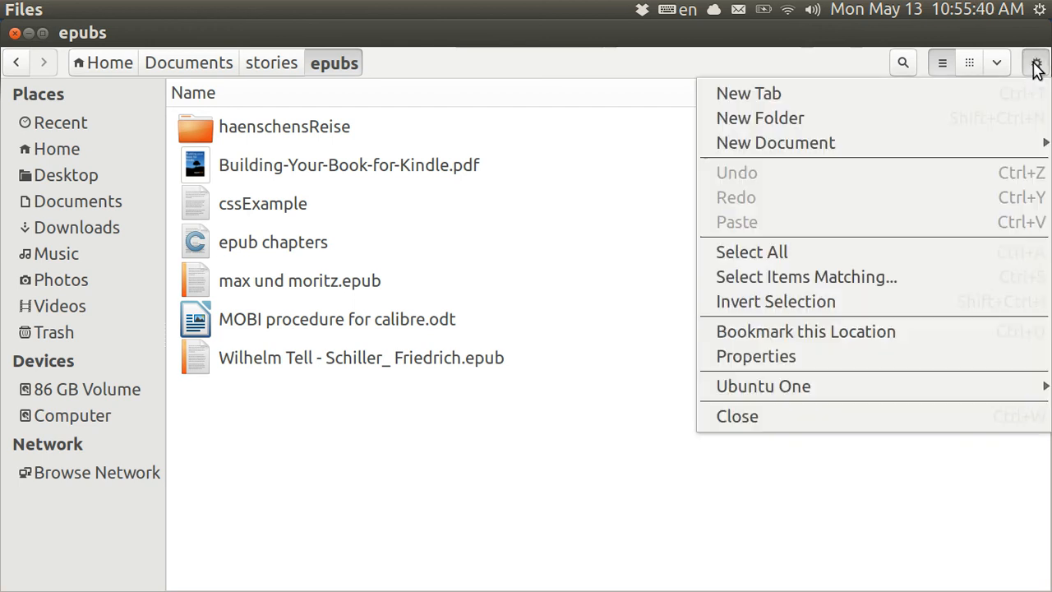
{"action": "mouse_move", "coordinate": [806, 332]}
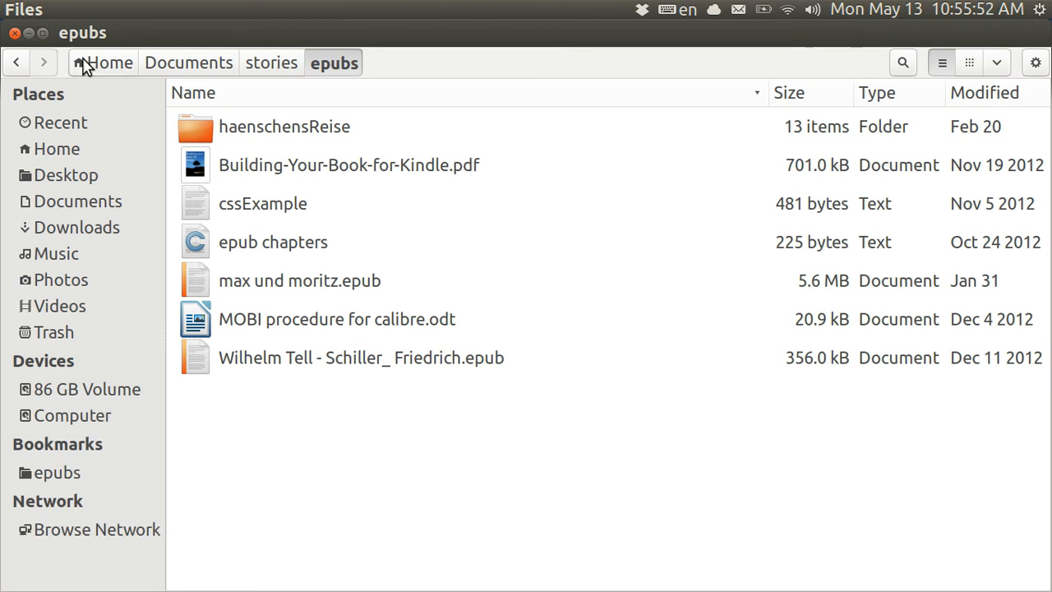
{"action": "left_click", "coordinate": [13, 33]}
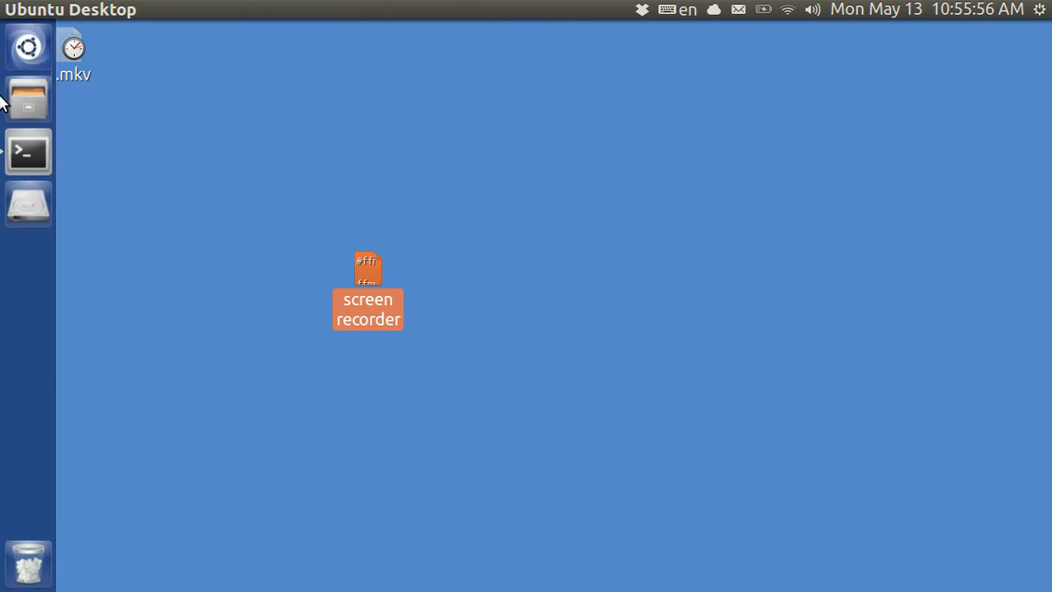
Step: Reopen the epubs bookmark from the Files launcher icon's quicklist
{"action": "right_click", "coordinate": [28, 98]}
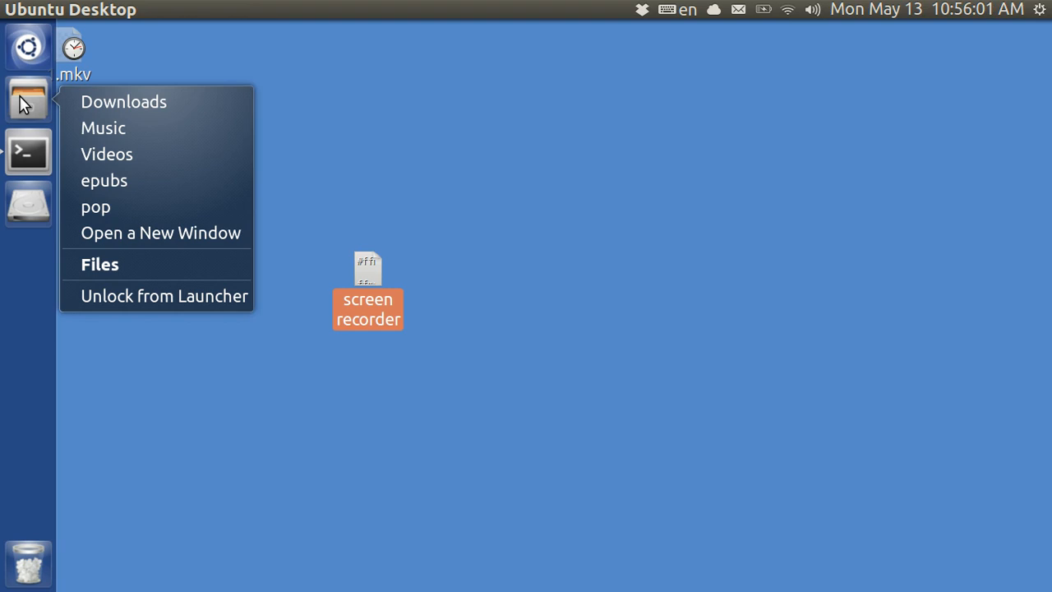
{"action": "mouse_move", "coordinate": [104, 179]}
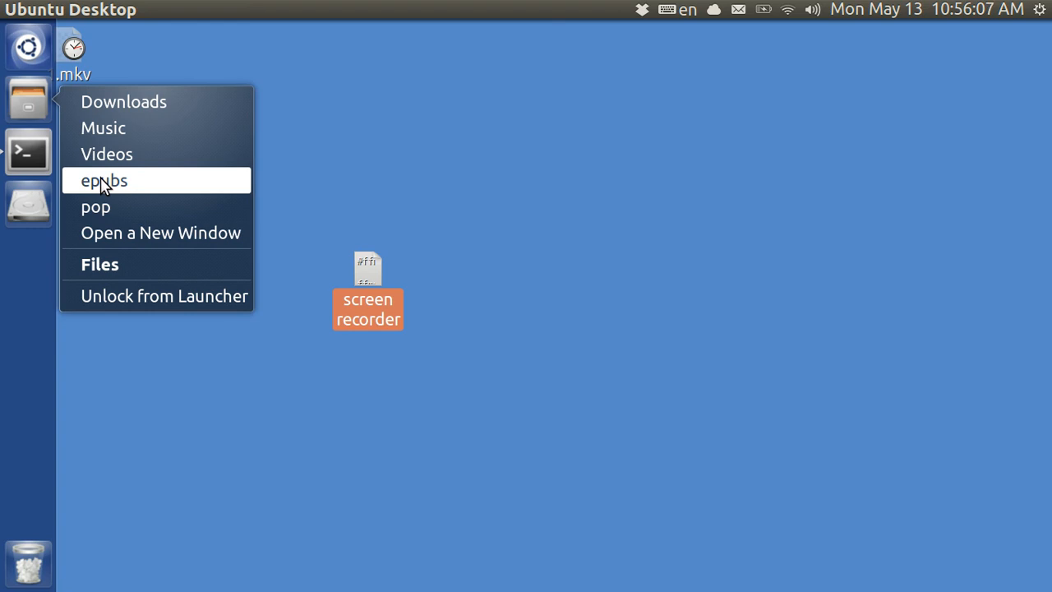
{"action": "left_click", "coordinate": [102, 179]}
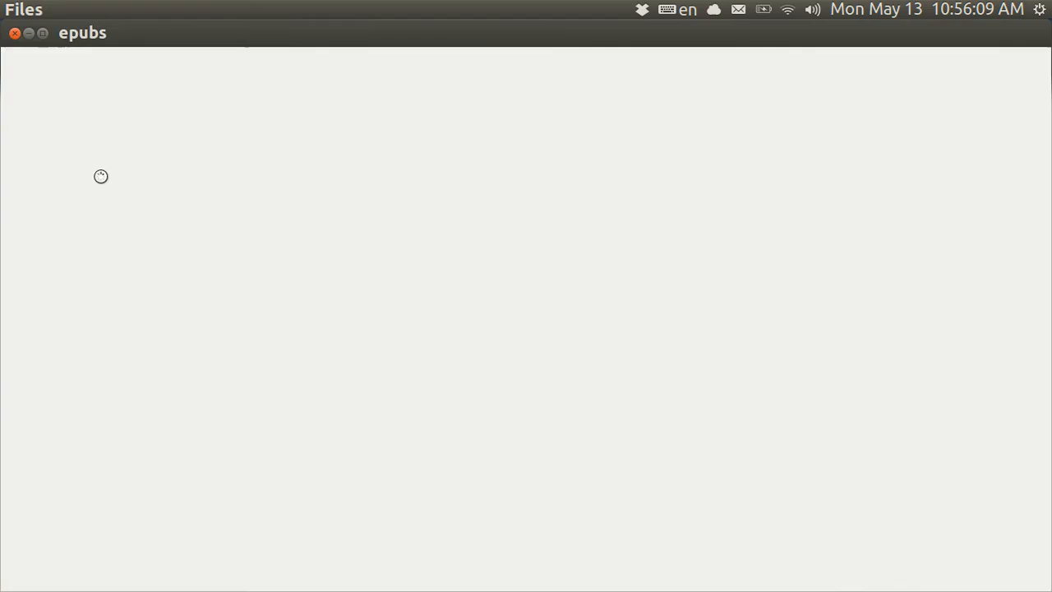